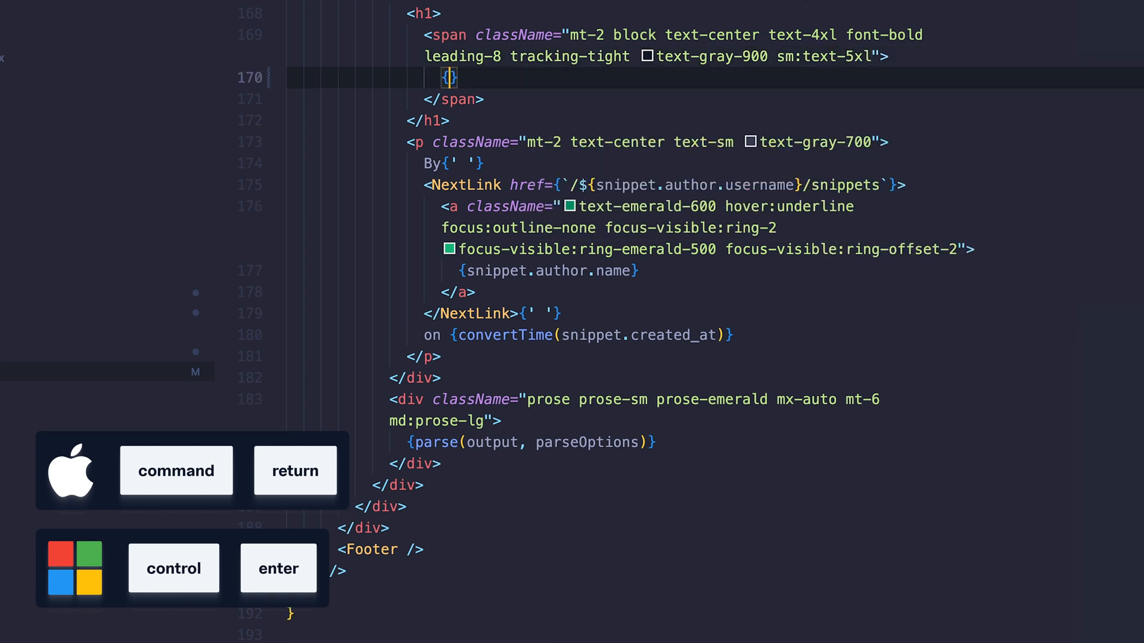
- Insert a line below with snippet.t, then a line above reading By{' '}
type("snippet.t")
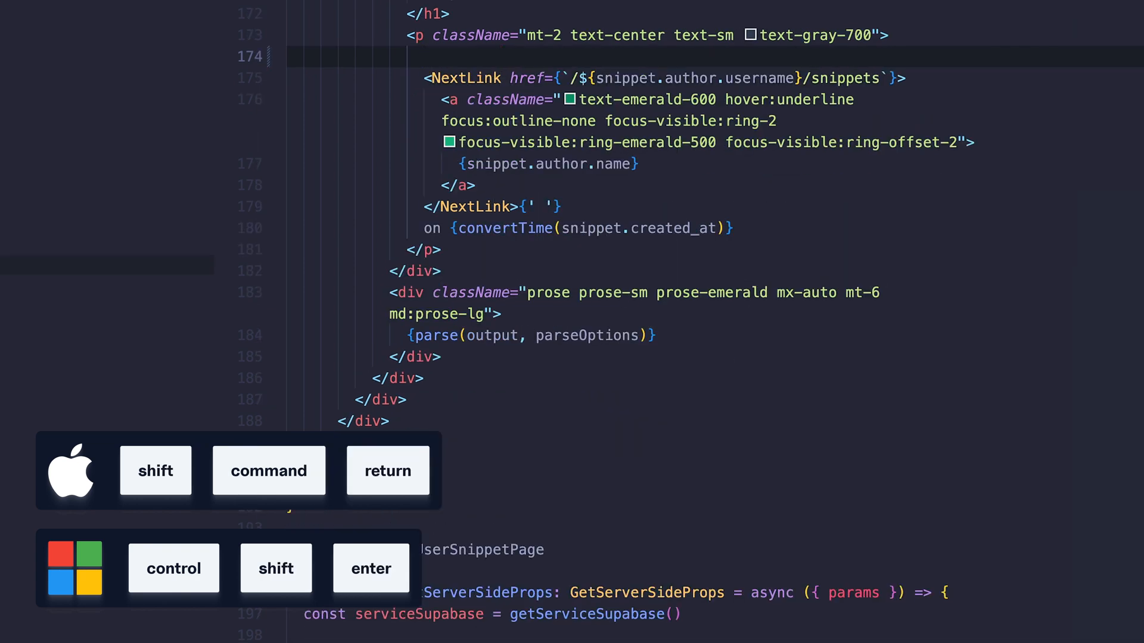
type("By{''}")
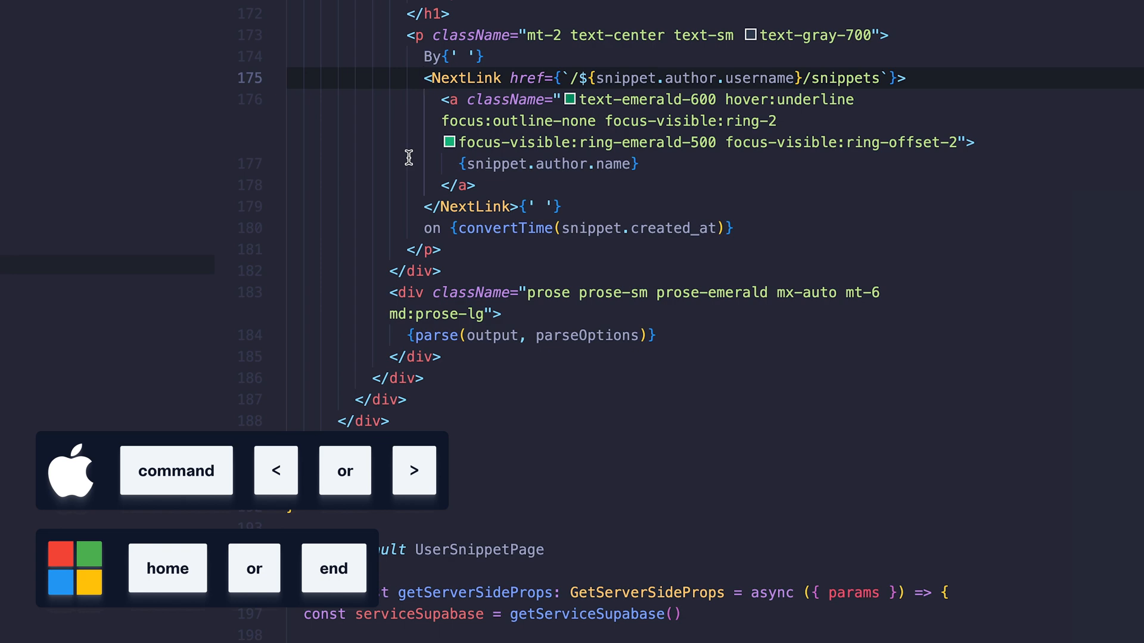
- Jump the cursor to the start and end of the snippet page lines
key("cmd+l")
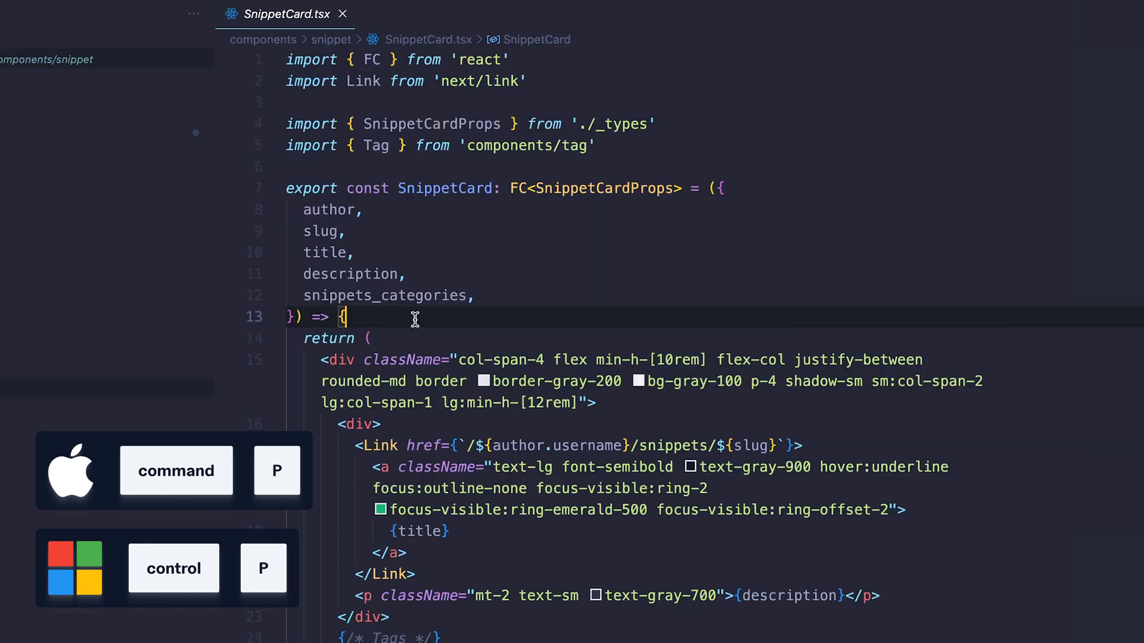
- Quick-open PricingSection.tsx via 'pricin', then search 'use' and dismiss without opening
type("pricin")
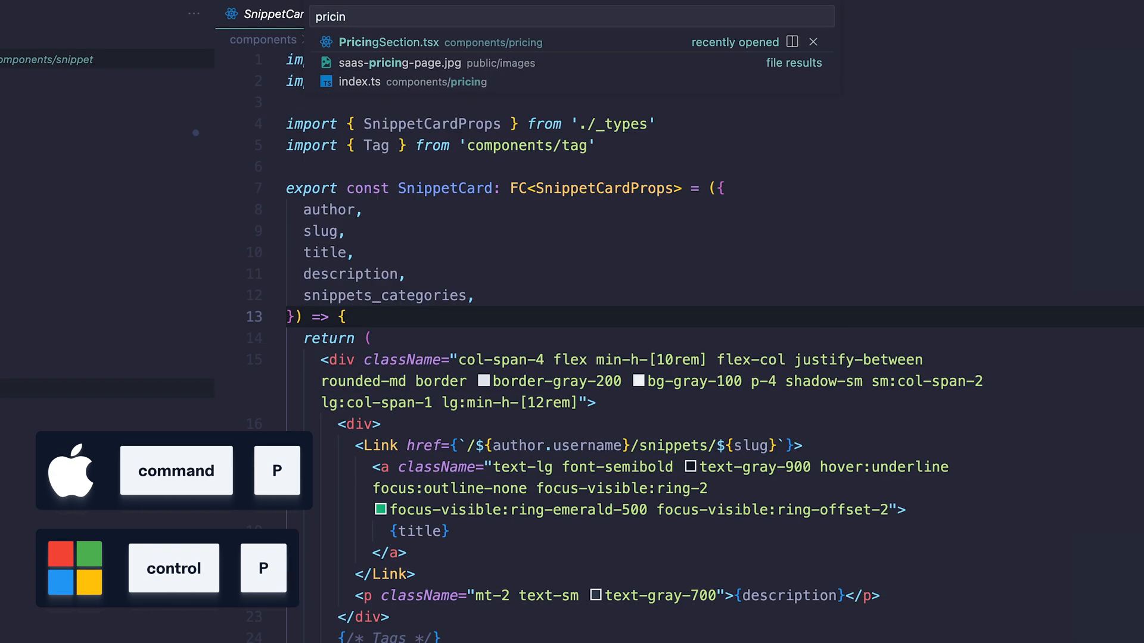
left_click(388, 42)
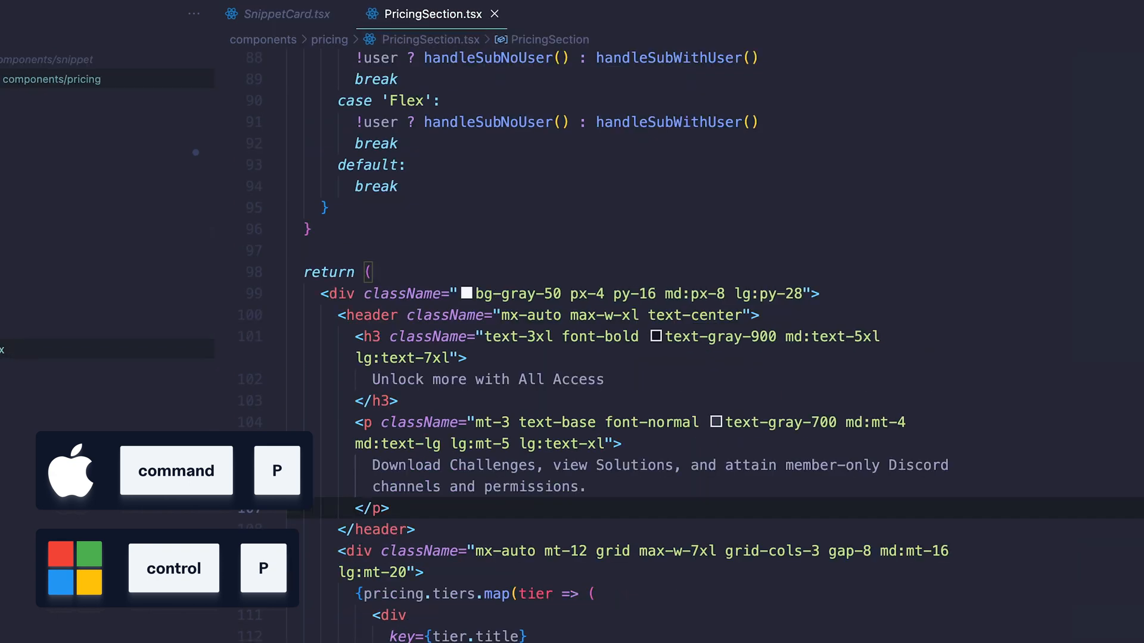
type("use")
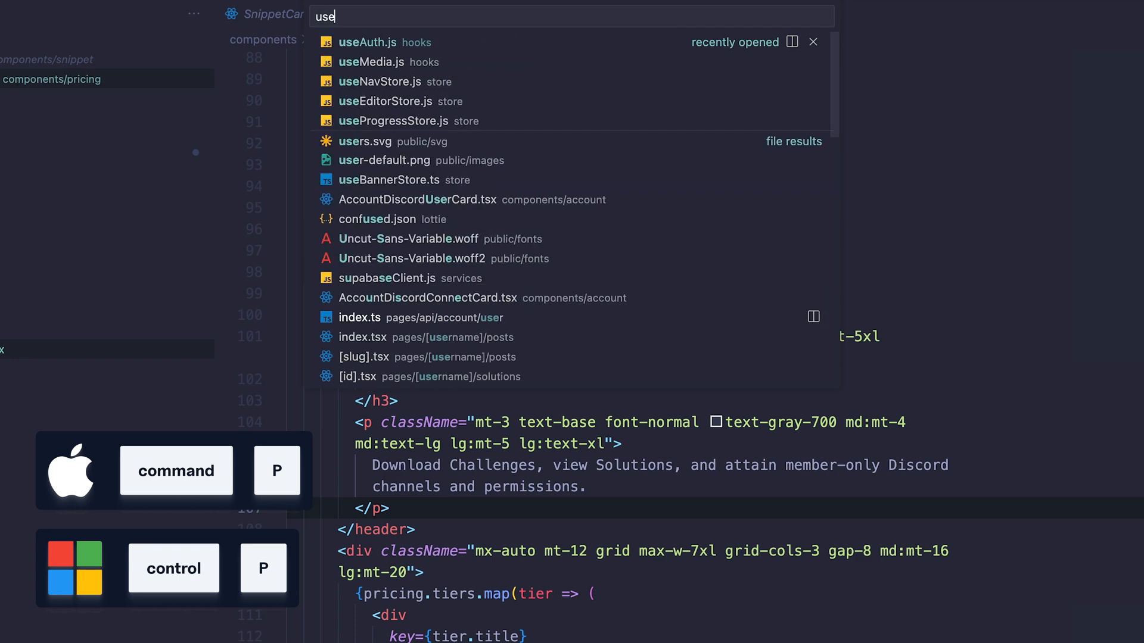
left_click(383, 81)
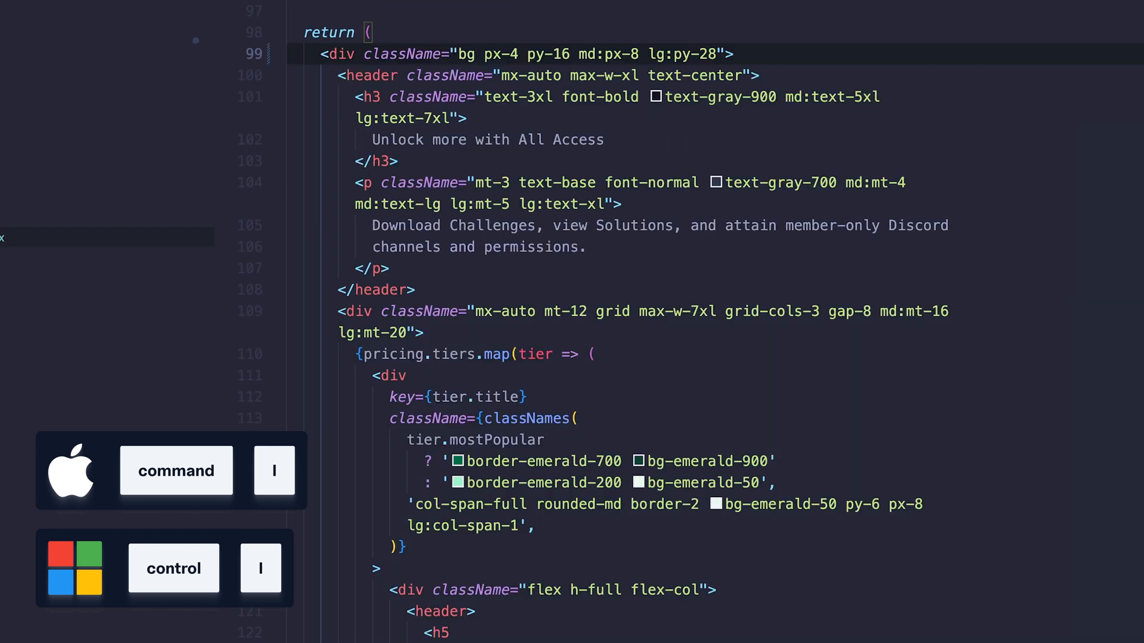
- Add description={post.description} to NextSeo, picking description from the suggestions
type("-g")
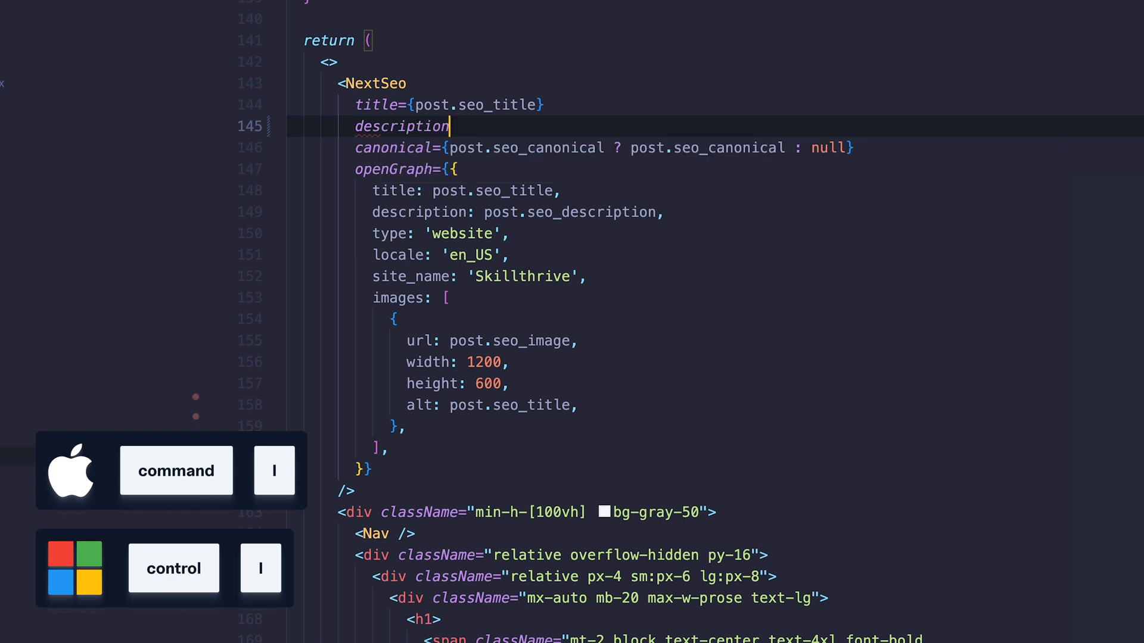
type("={post.}")
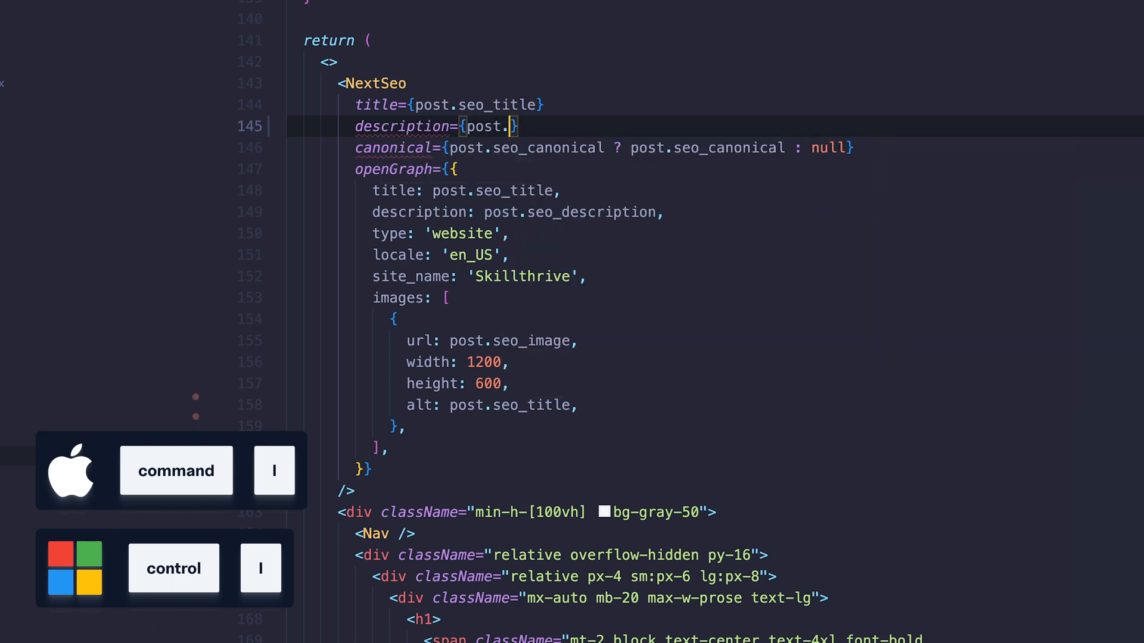
type("description")
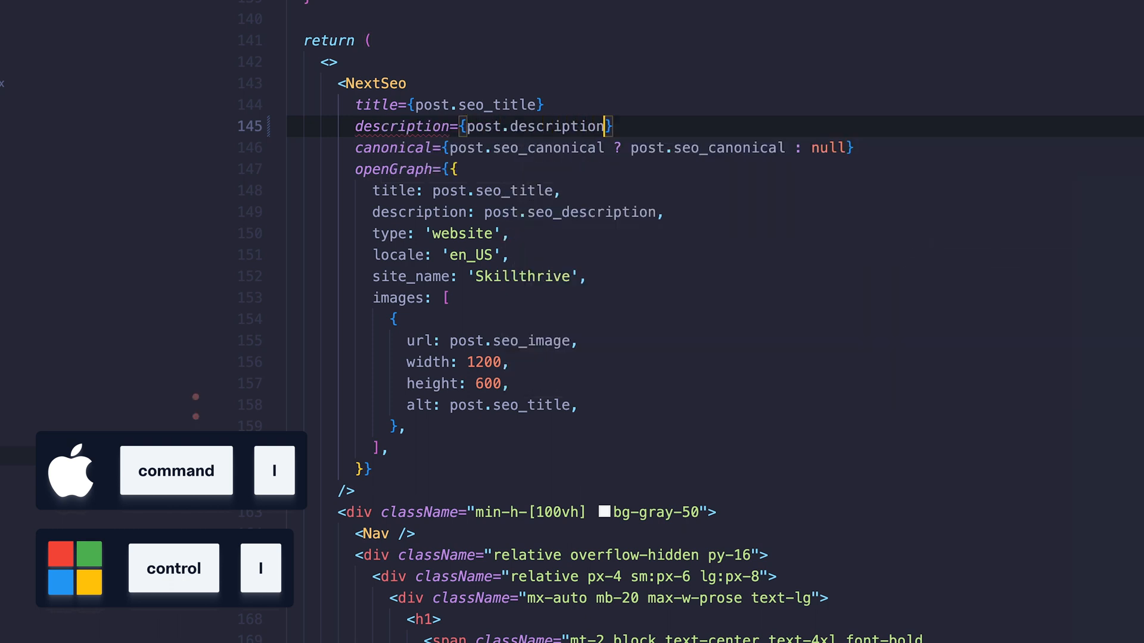